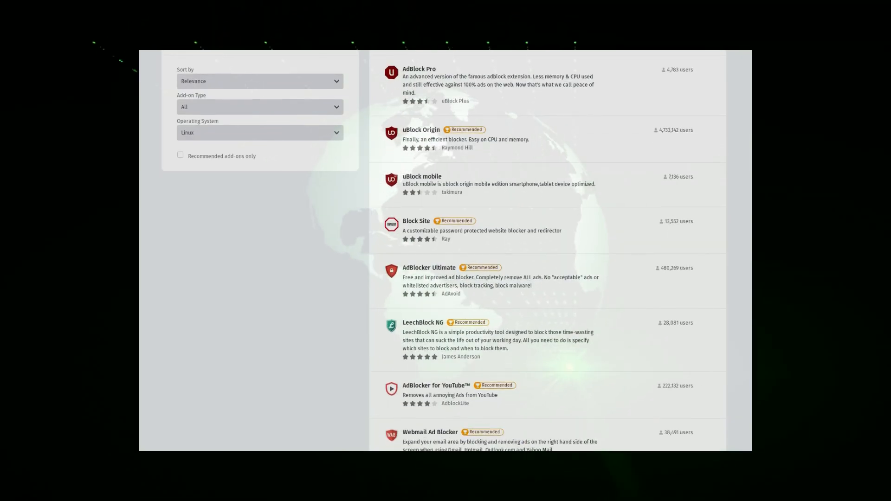
Set Firefox to block all third-party cookies and enable Chromium's Block third-party cookies
scroll("down", 3)
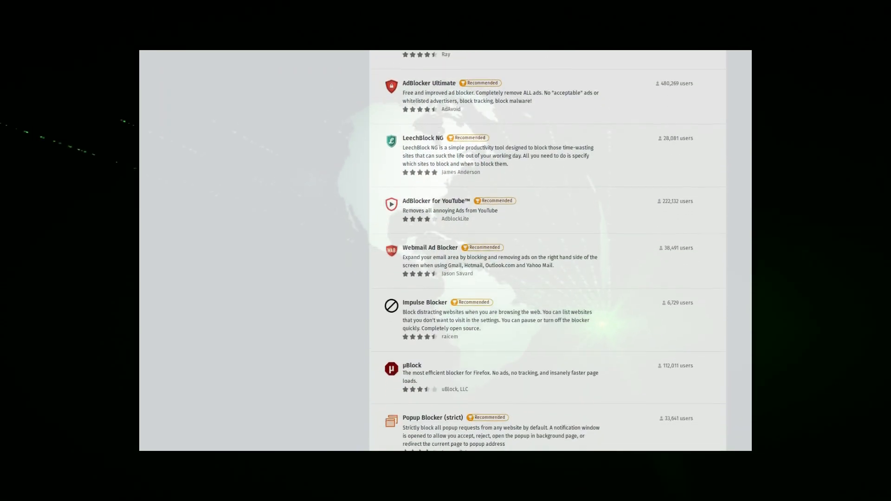
scroll("down", 3)
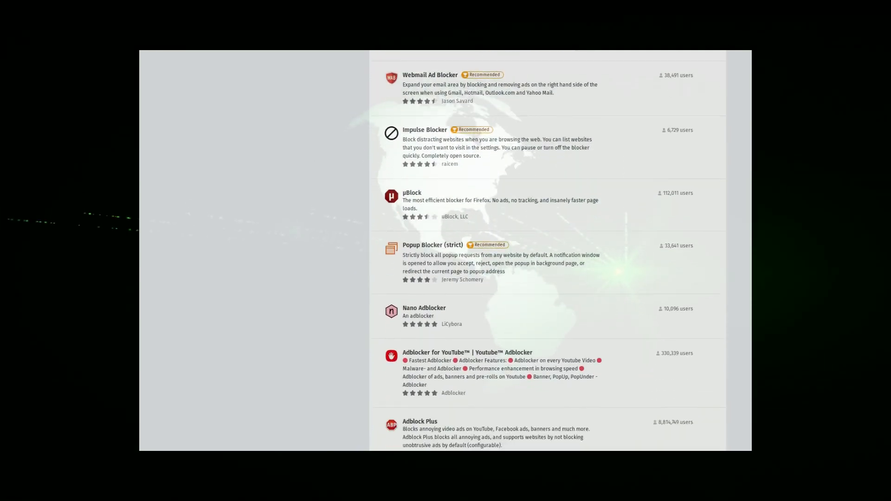
scroll("down", 3)
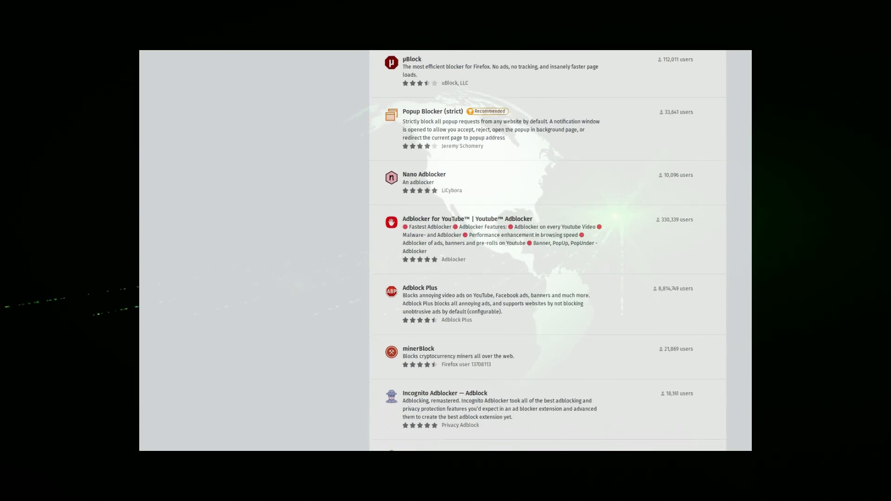
scroll("down", 3)
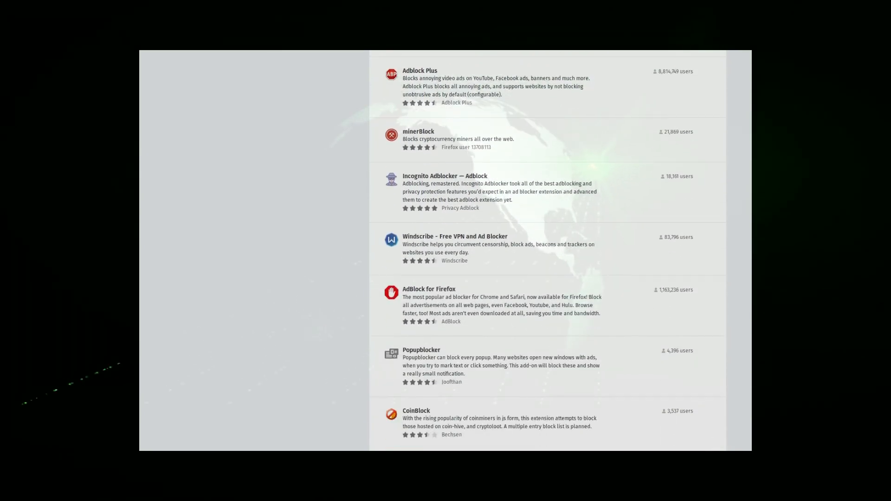
scroll("down", 3)
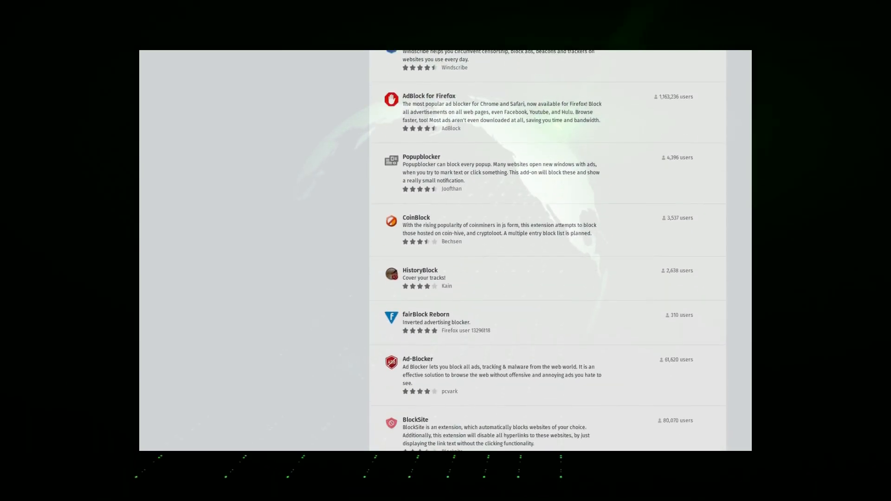
scroll("down", 3)
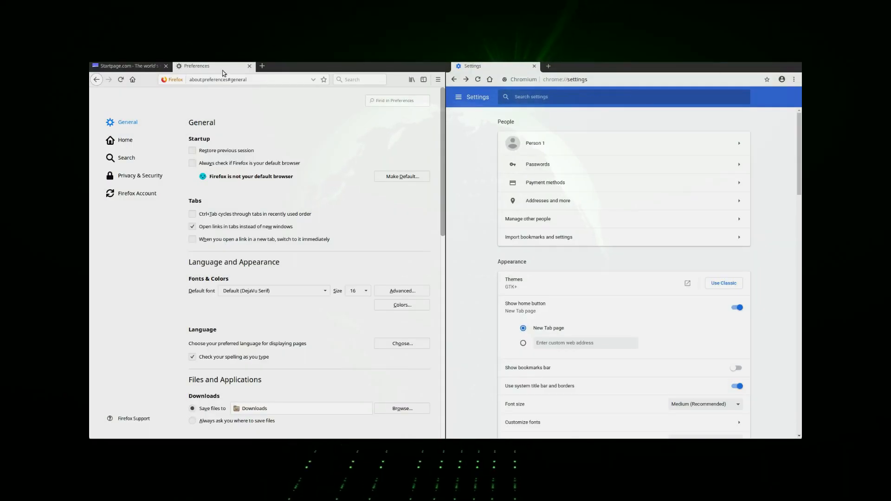
left_click(140, 175)
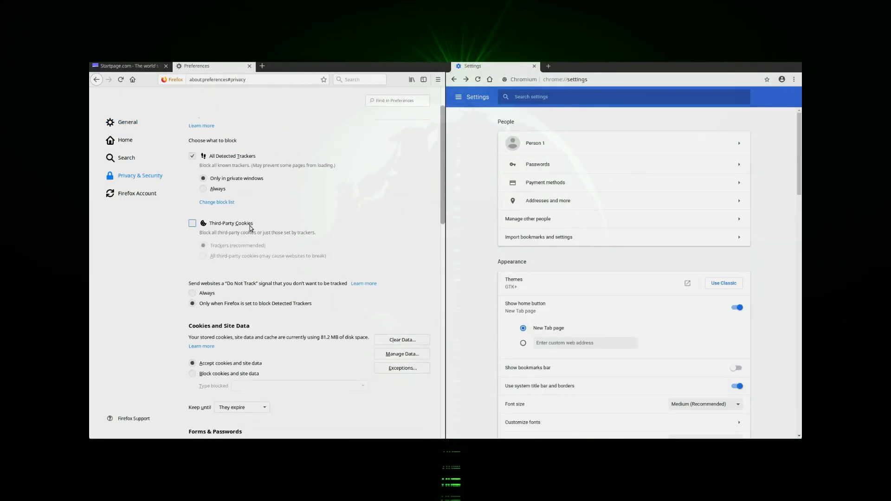
left_click(192, 223)
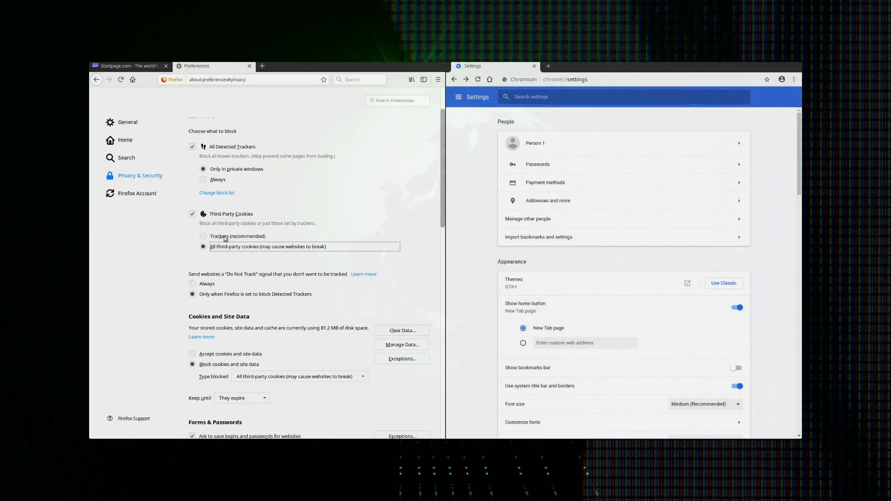
scroll("down", 3)
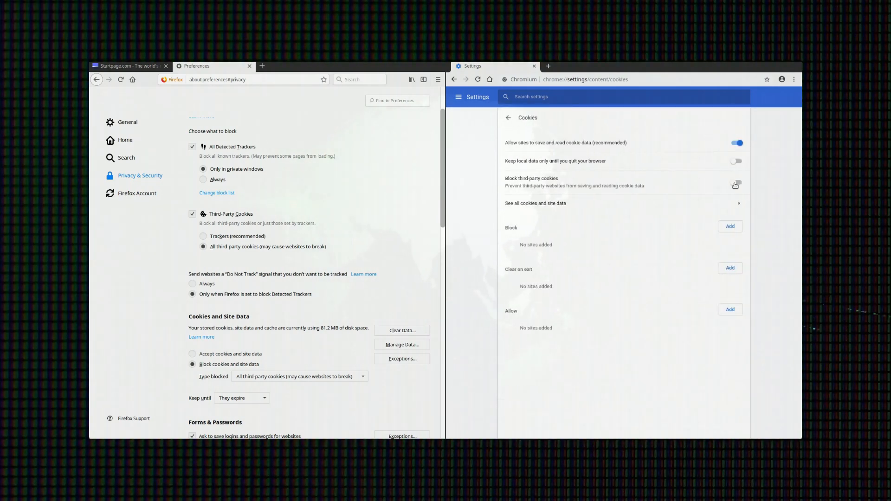
left_click(735, 182)
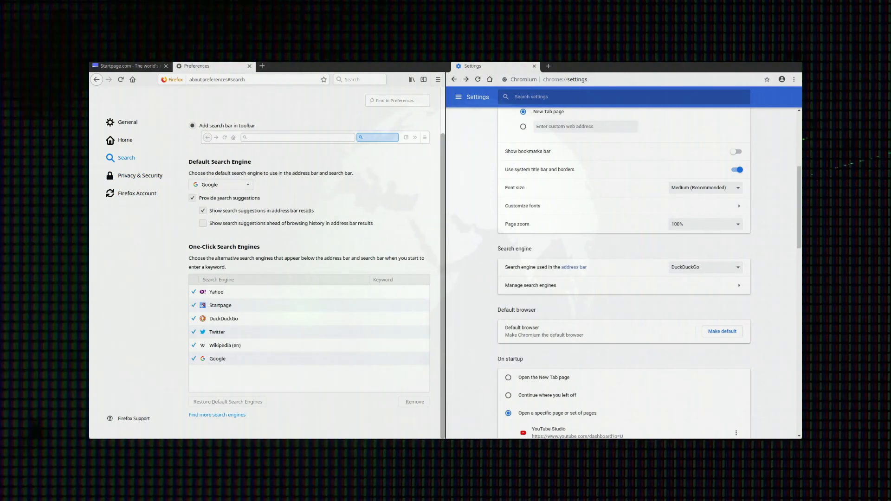
Make Startpage Firefox's default search, drop Wikipedia from one-click engines, and manage Chromium's engines
left_click(216, 291)
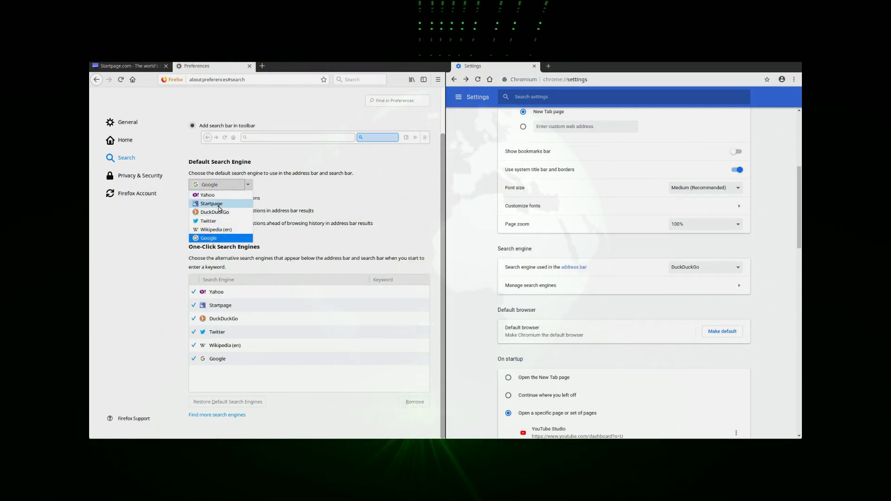
left_click(211, 203)
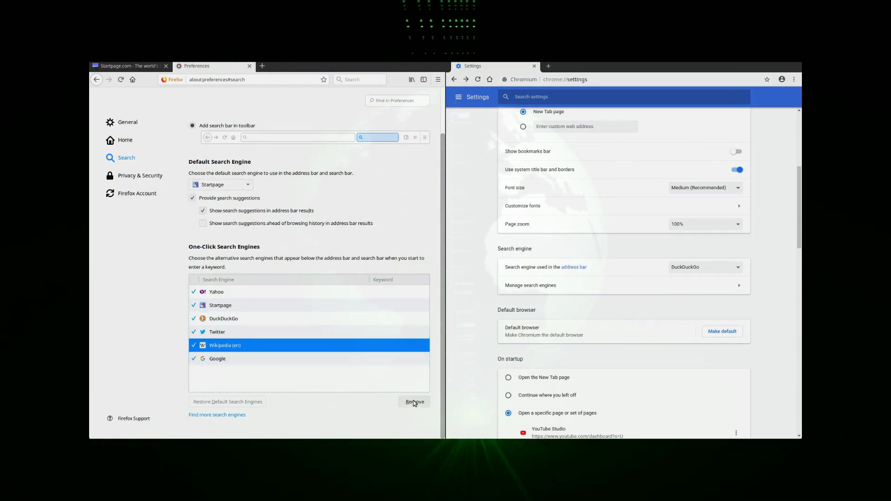
left_click(413, 402)
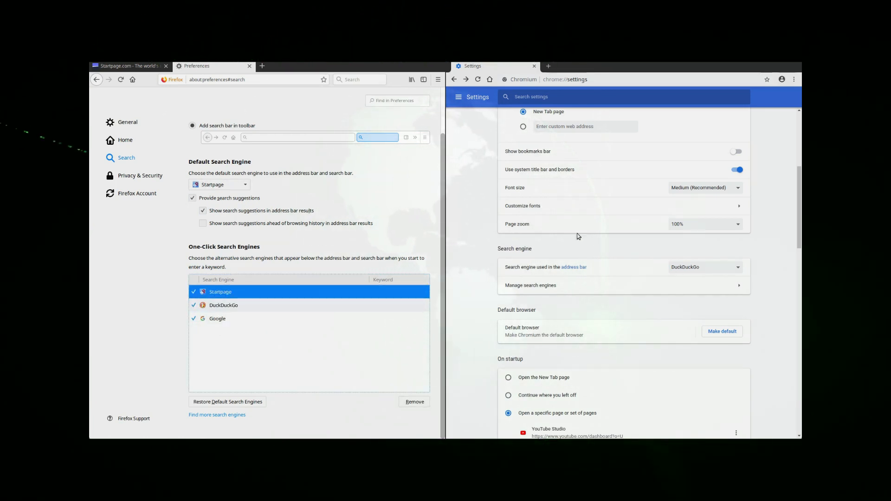
left_click(530, 285)
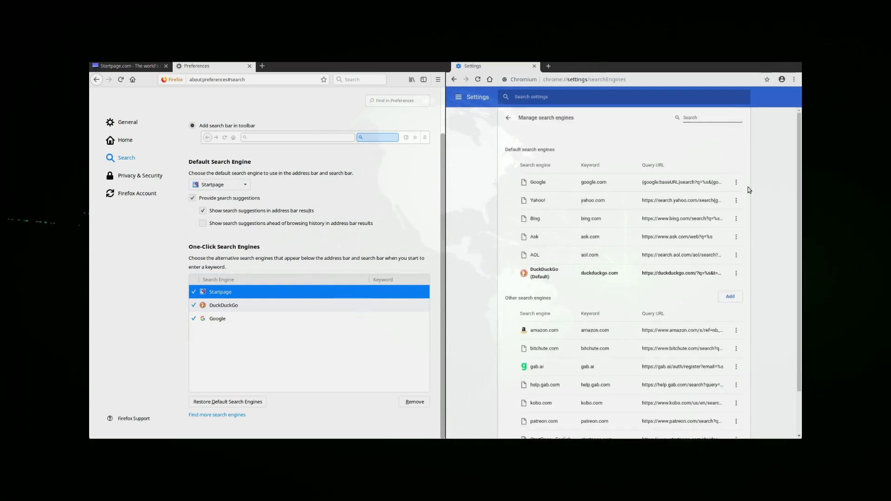
mouse_move(562, 198)
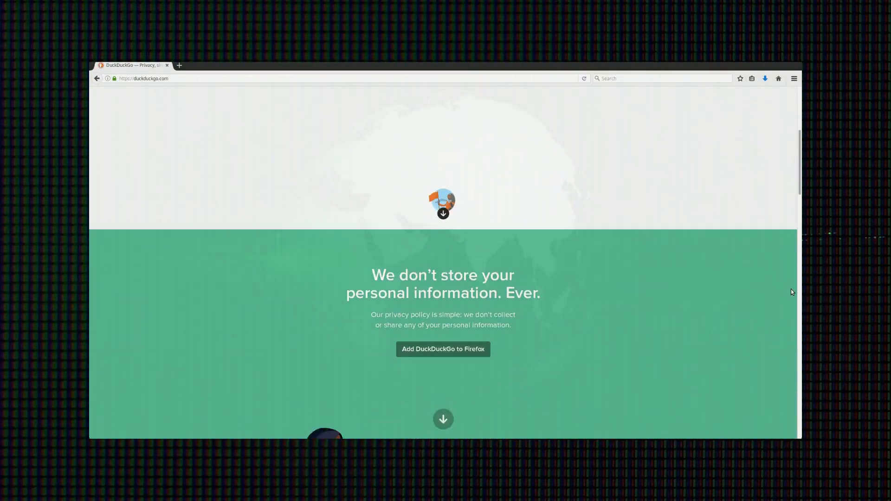
Scroll down the DuckDuckGo homepage
scroll("down", 3)
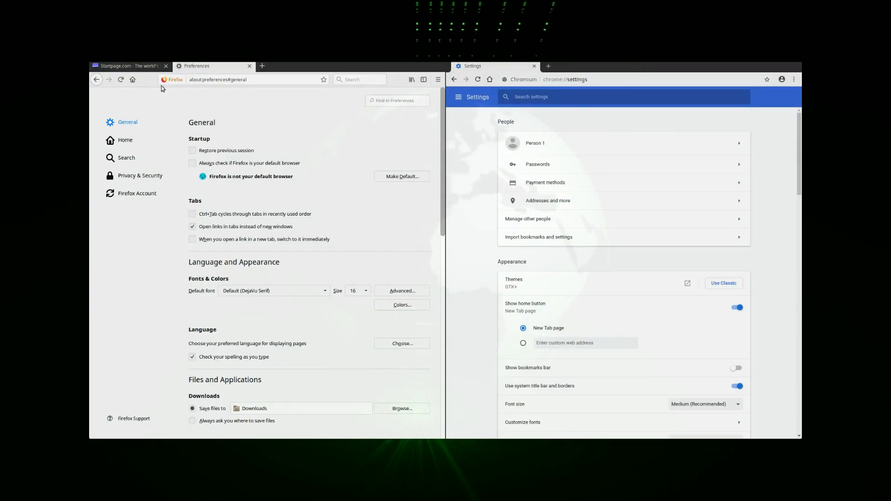
Set Firefox to custom history: no browsing or form history, clear history on close
left_click(140, 175)
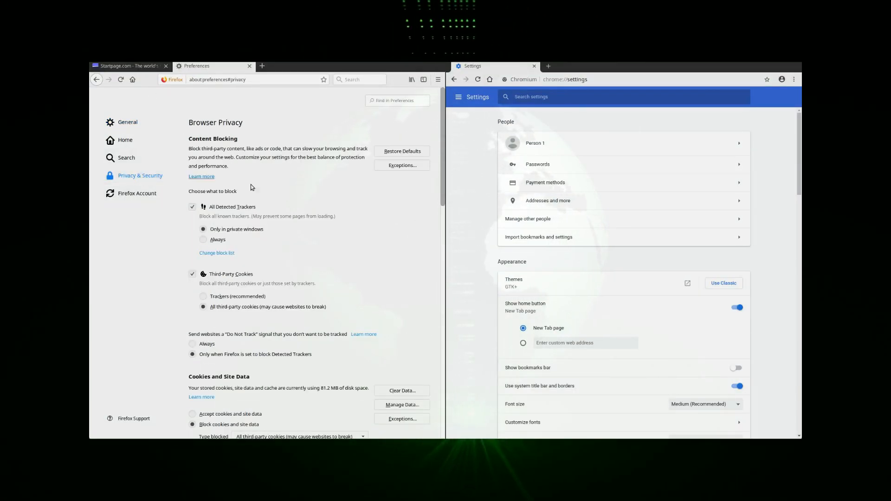
scroll("down", 3)
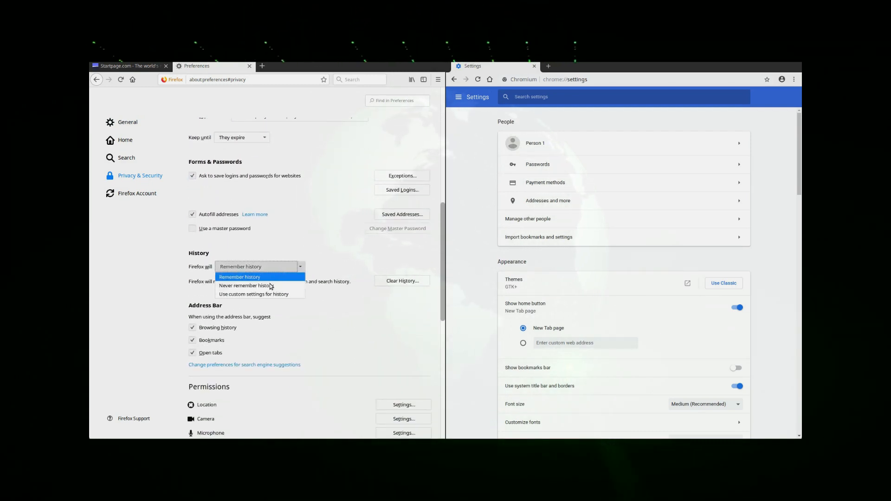
left_click(254, 294)
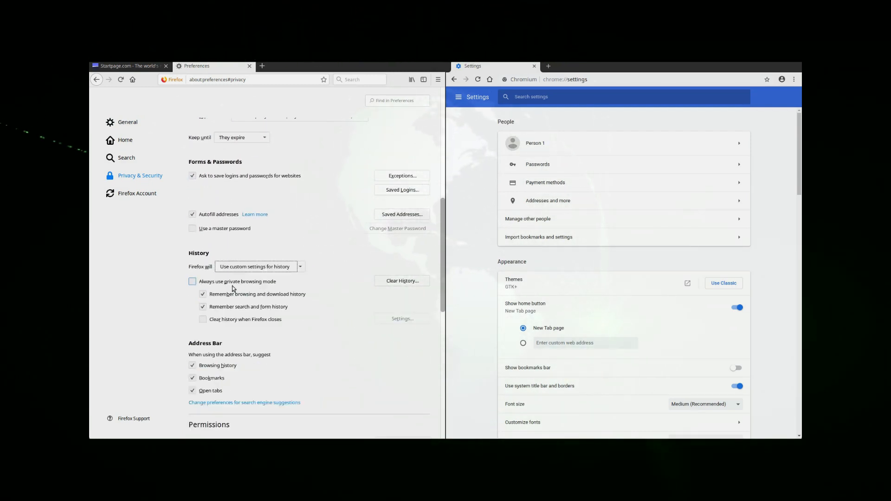
left_click(193, 282)
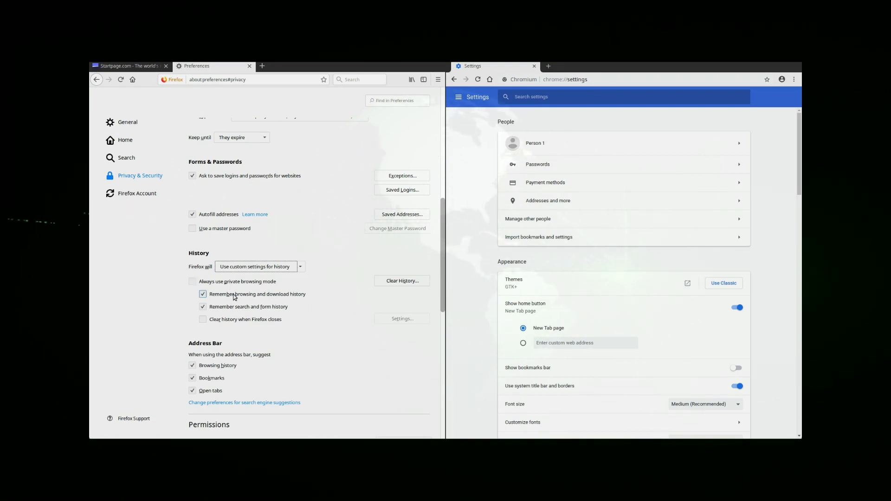
left_click(202, 293)
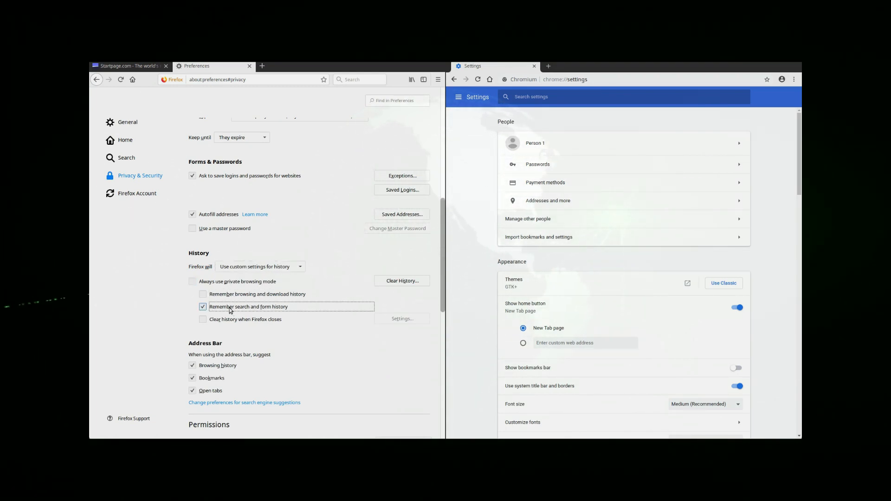
left_click(203, 319)
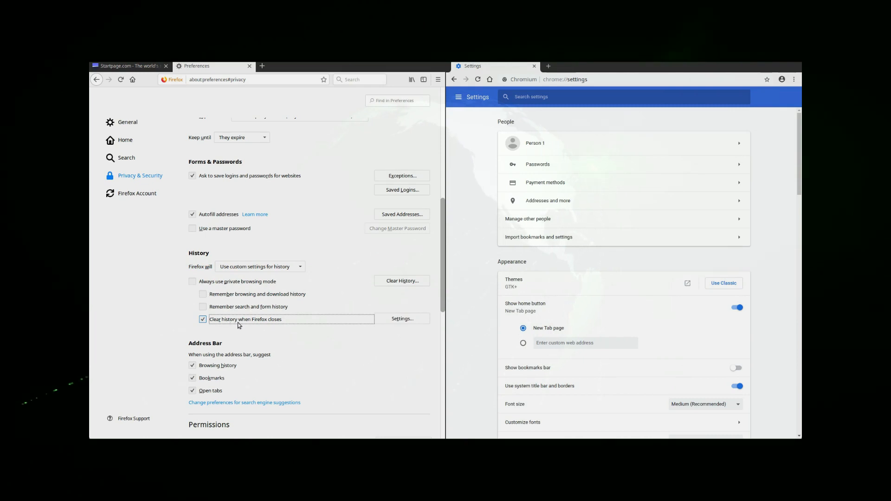
Go to Chromium's cookie settings
scroll("down", 3)
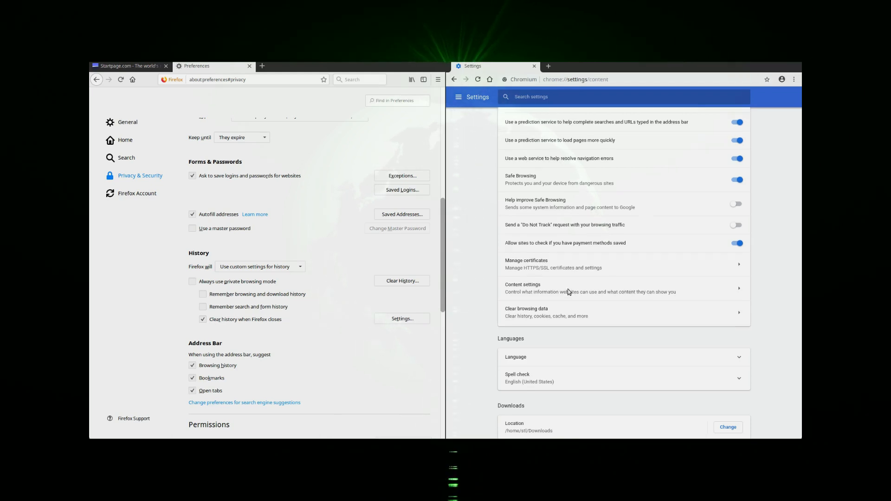
left_click(522, 288)
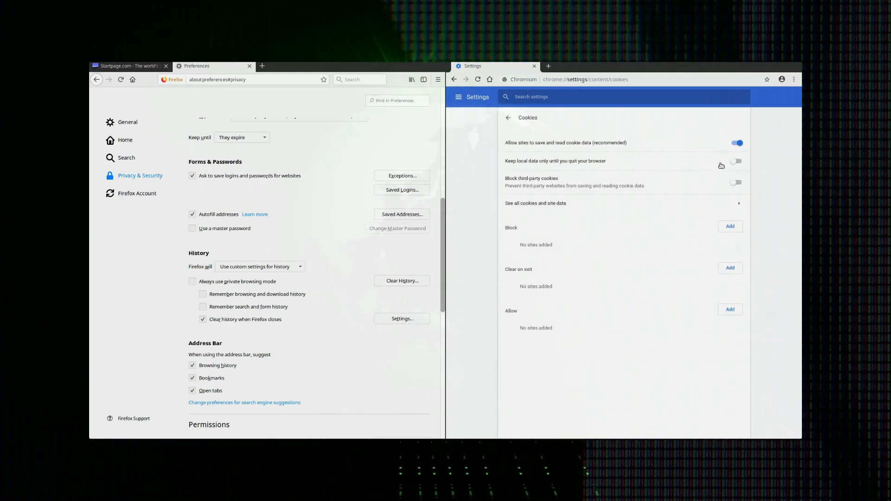
left_click(736, 161)
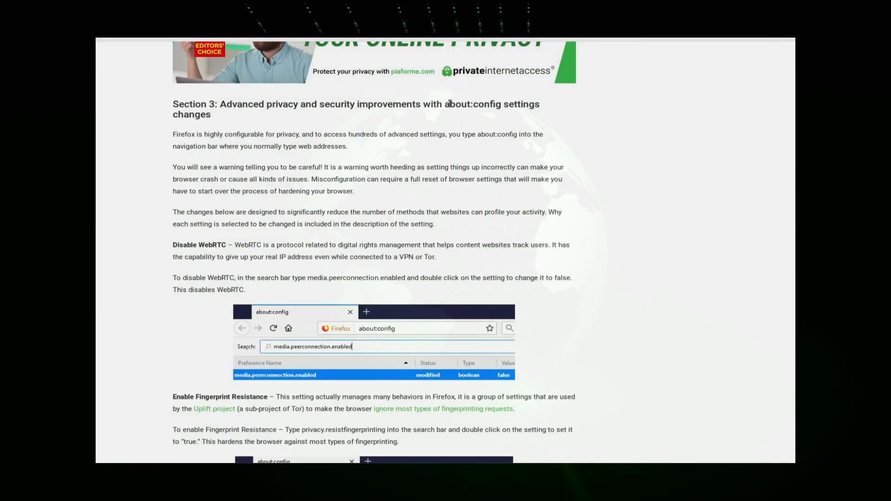
scroll("down", 3)
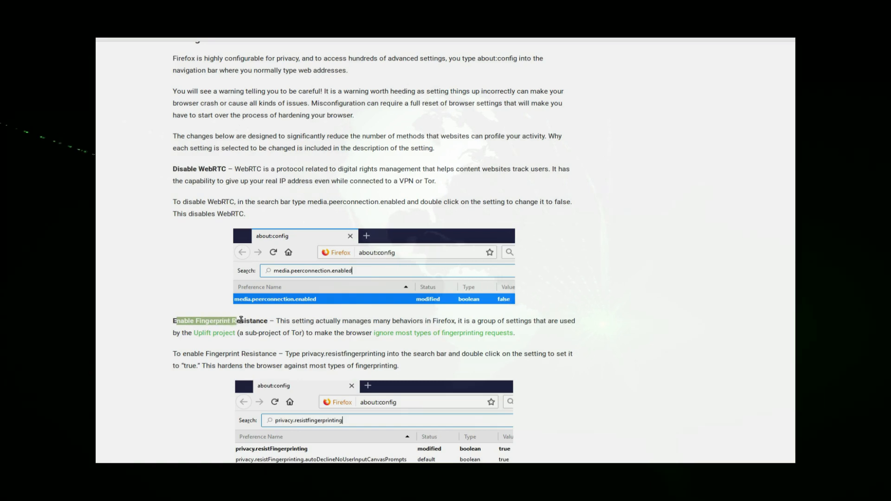
scroll("down", 3)
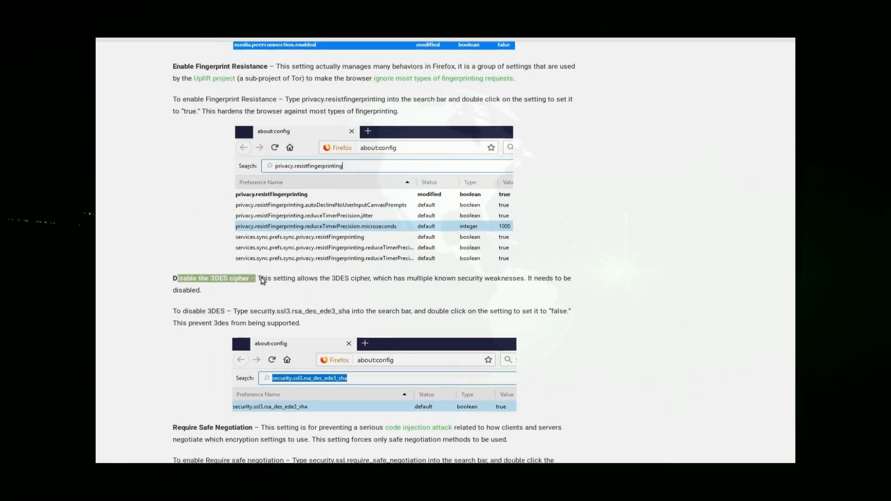
scroll("down", 3)
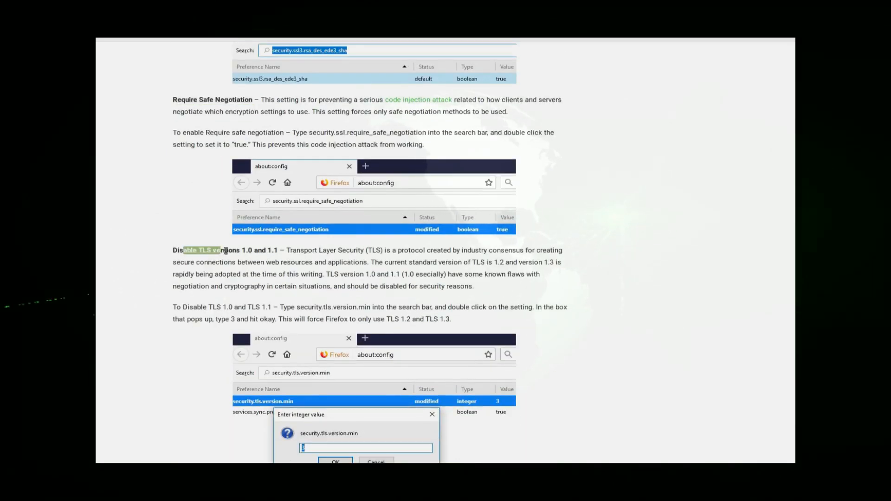
scroll("down", 3)
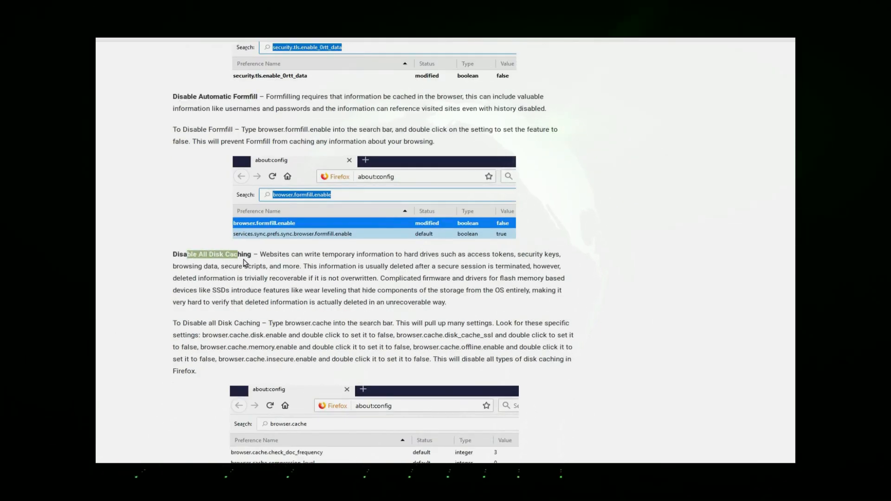
scroll("down", 3)
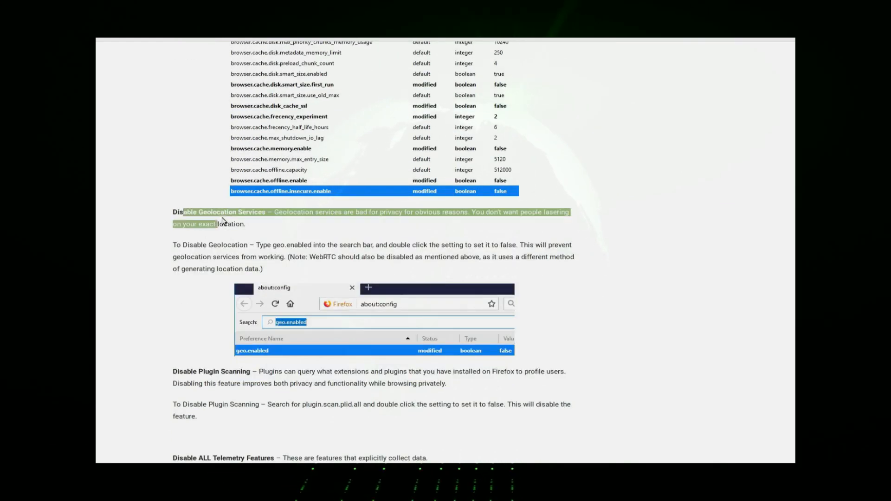
scroll("down", 3)
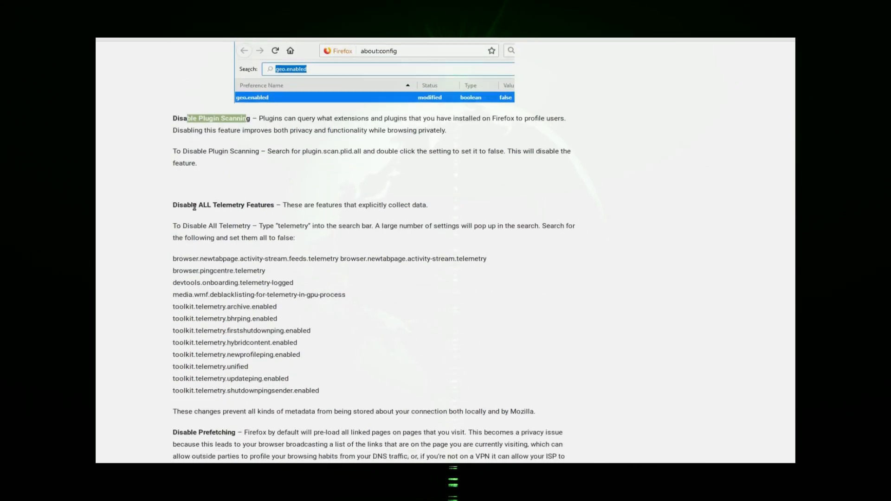
scroll("down", 3)
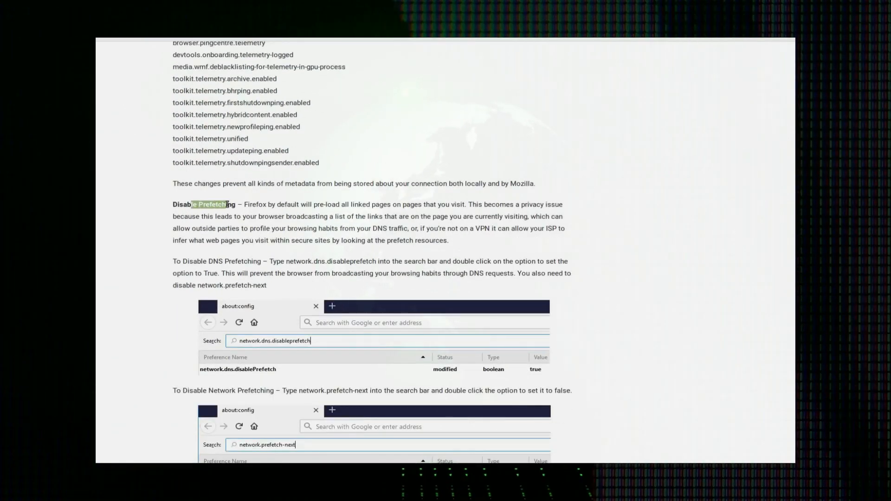
scroll("down", 3)
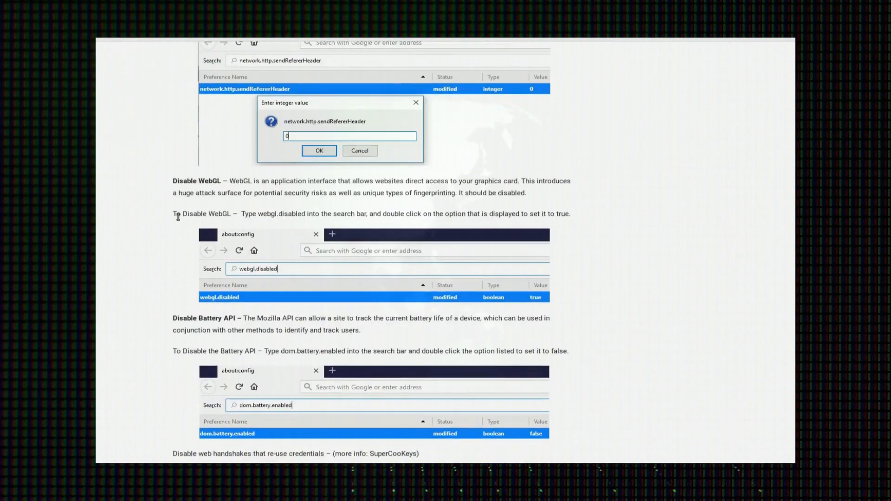
scroll("down", 3)
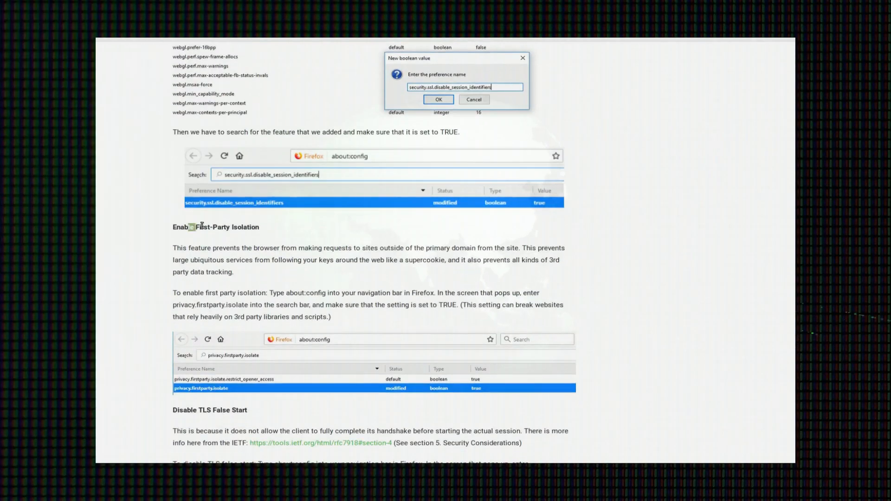
scroll("down", 3)
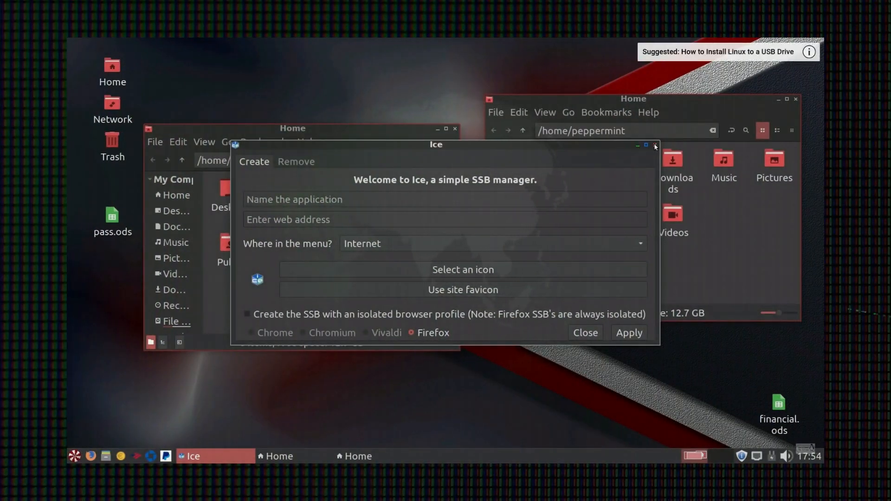
Close Ice and show the Office category in the Peppermint application menu
left_click(655, 147)
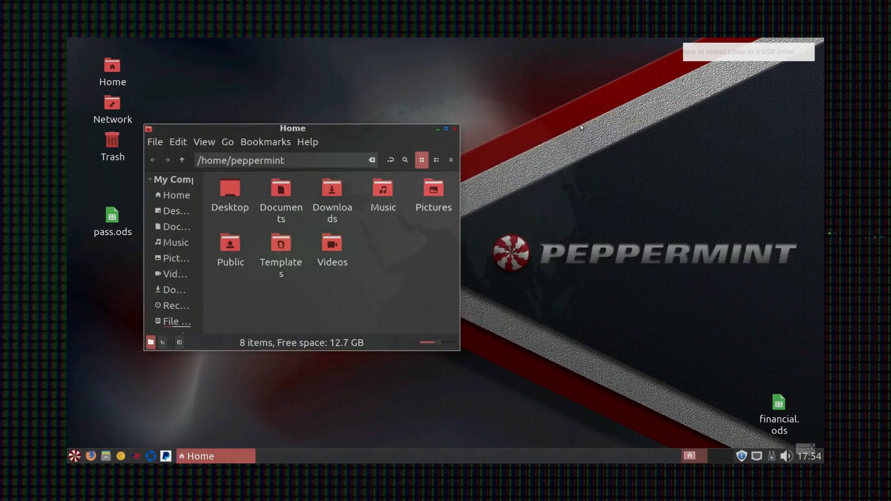
left_click(74, 456)
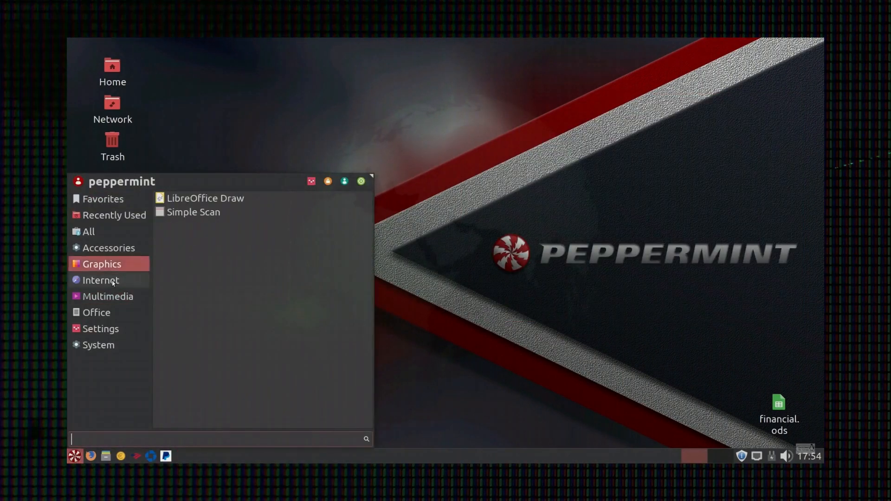
left_click(97, 312)
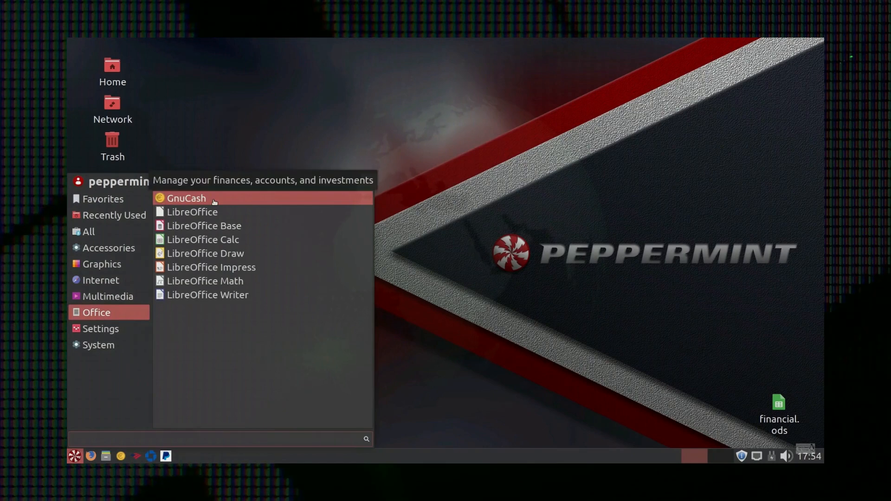
left_click(220, 438)
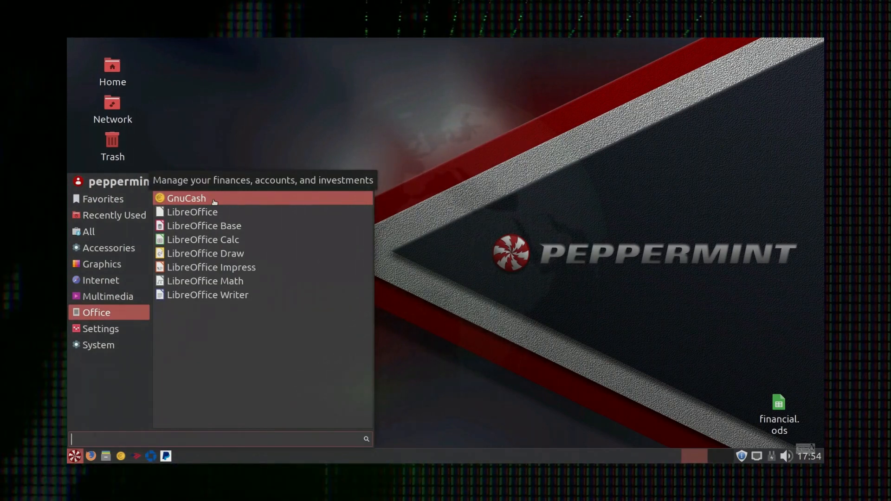